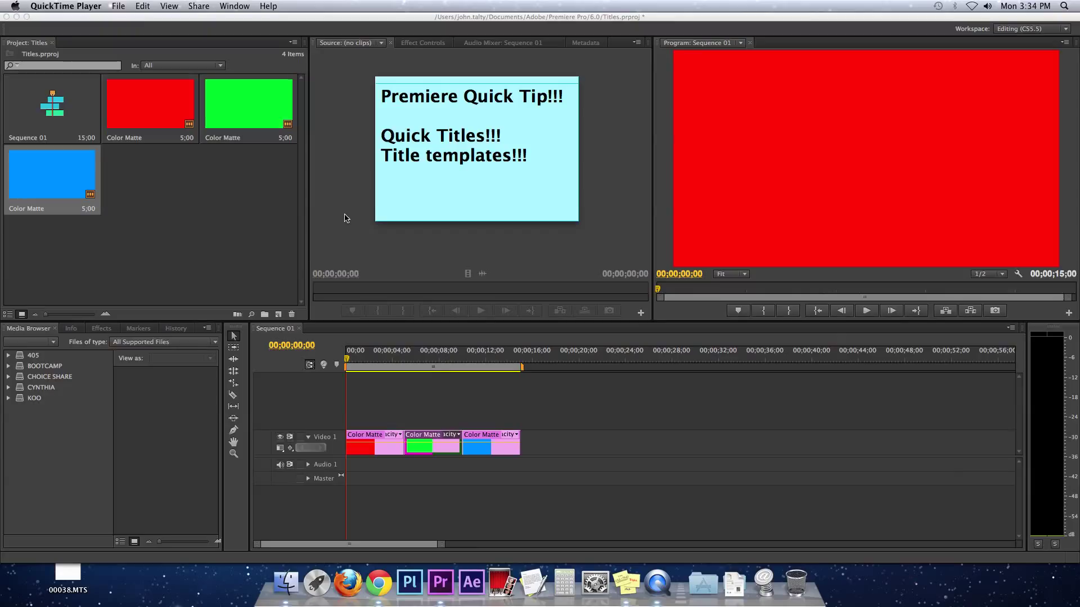
{"action": "mouse_move", "coordinate": [236, 7]}
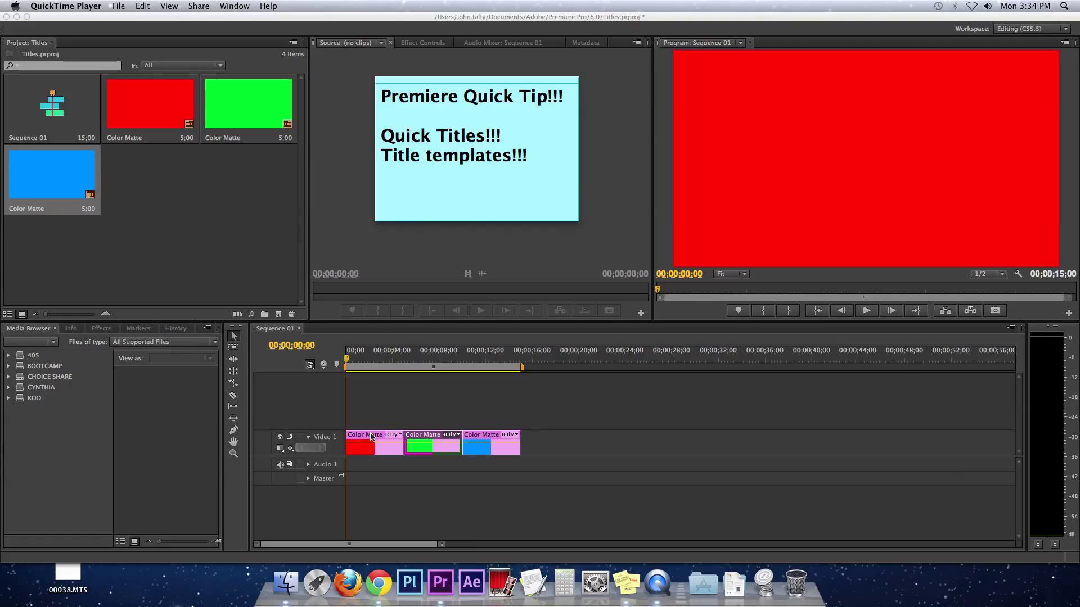
Create a new default still title named 'titles', opening its editor over the red matte
{"action": "left_click", "coordinate": [294, 5]}
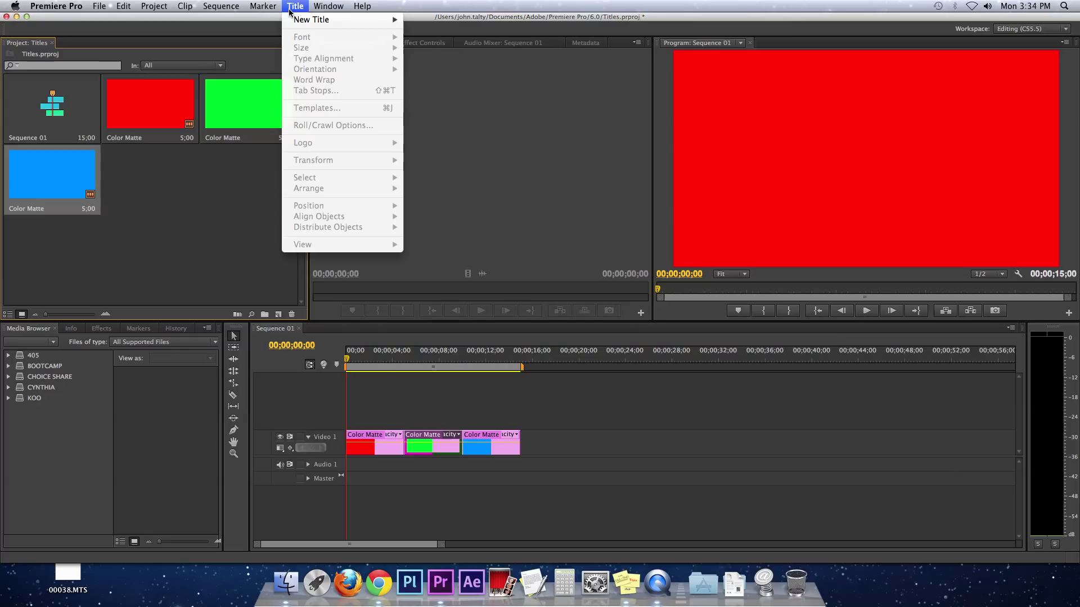
{"action": "mouse_move", "coordinate": [336, 20]}
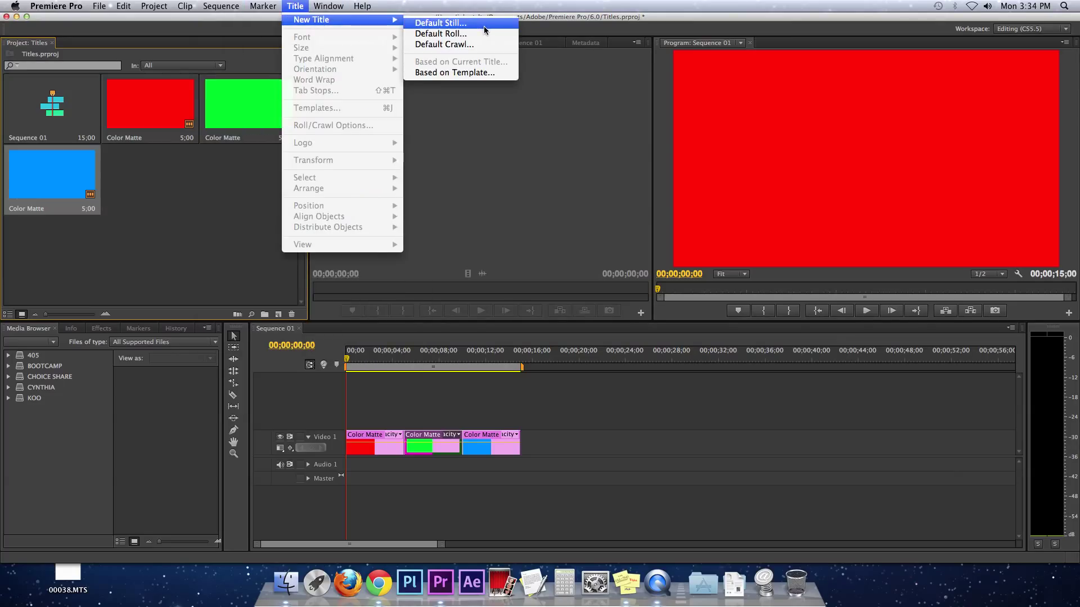
{"action": "left_click", "coordinate": [439, 23]}
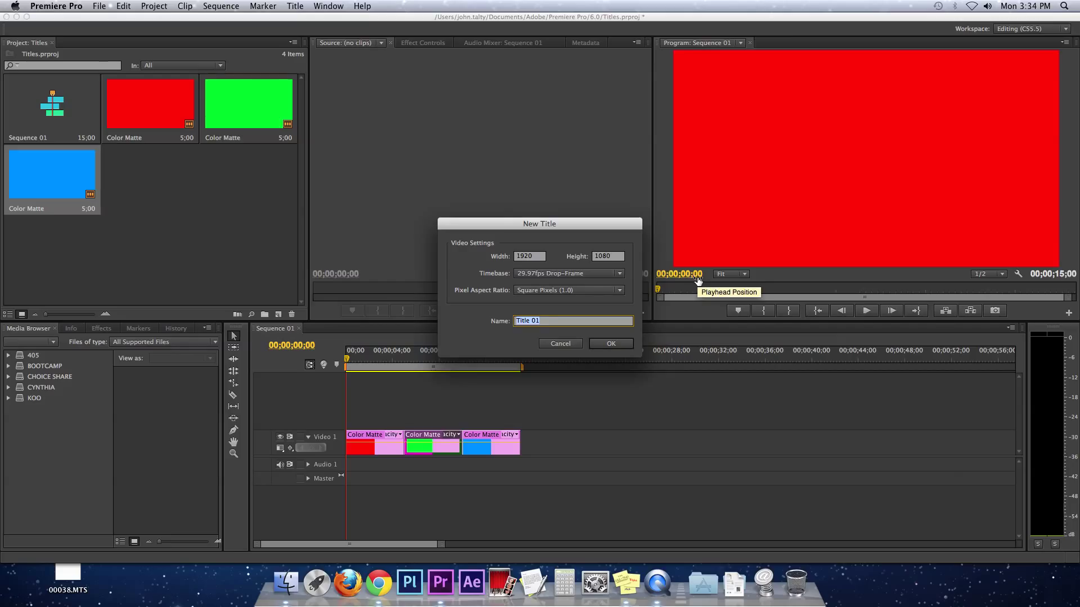
{"action": "left_click", "coordinate": [611, 343]}
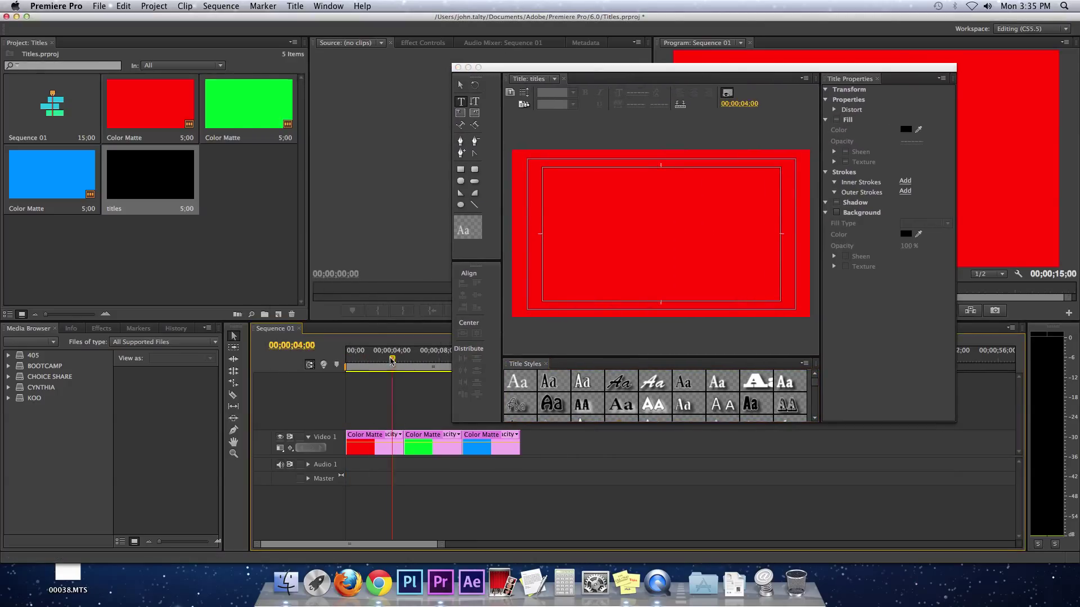
Add the text 'the title is here!!!' and enlarge it to font size 207
{"action": "left_click", "coordinate": [431, 359]}
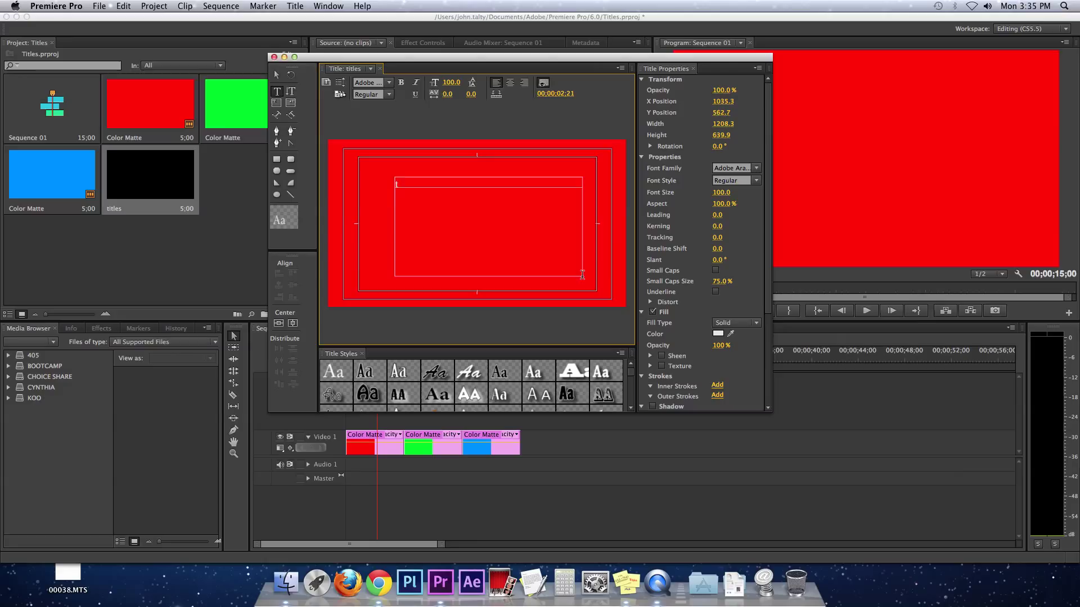
{"action": "type", "text": "the title"}
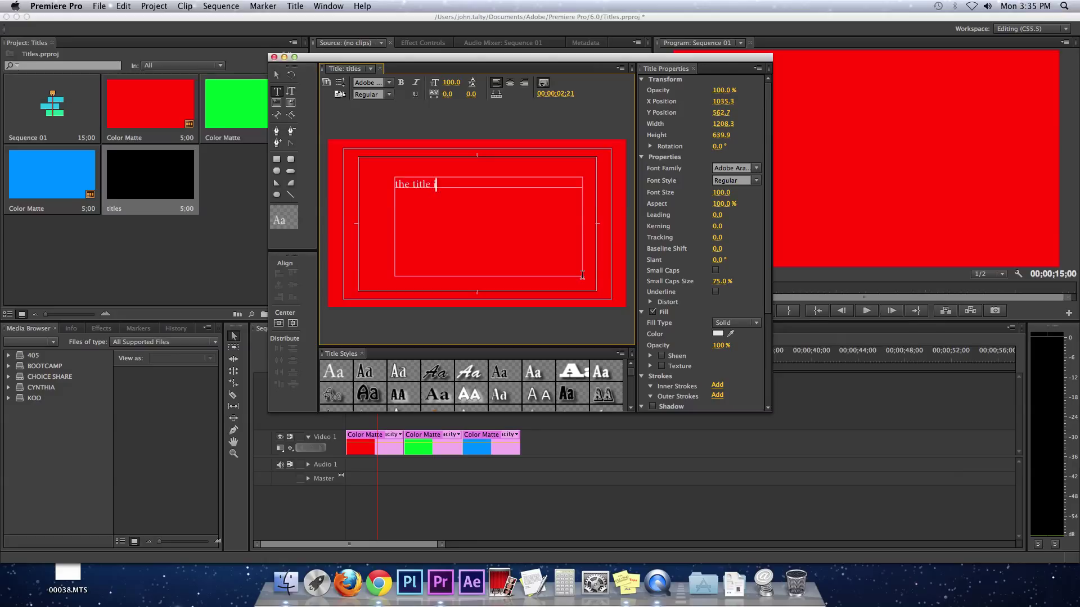
{"action": "type", "text": "s here!!!"}
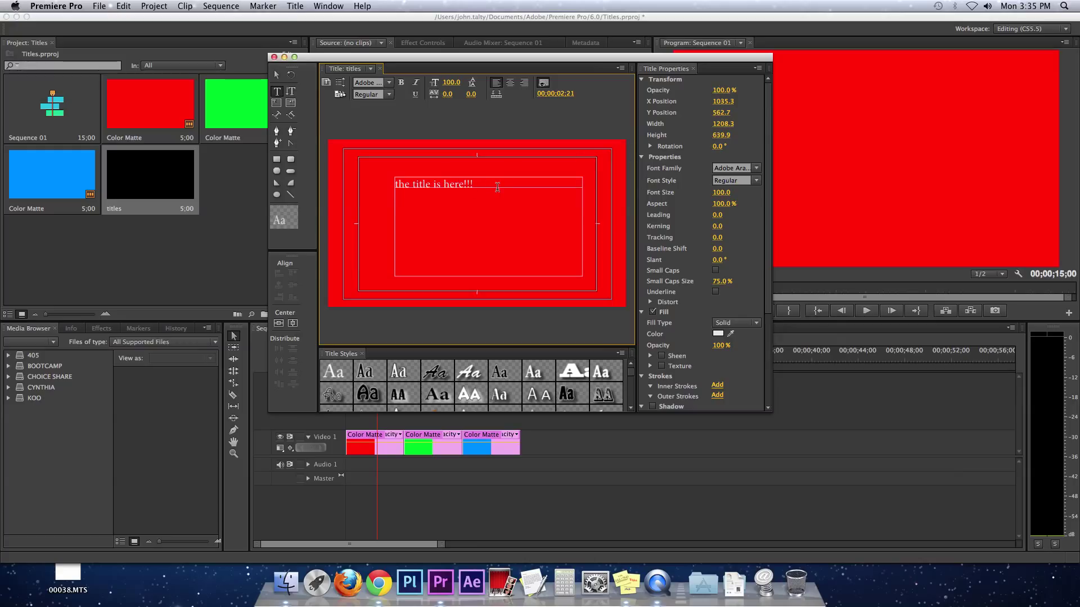
{"action": "triple_click", "coordinate": [433, 185]}
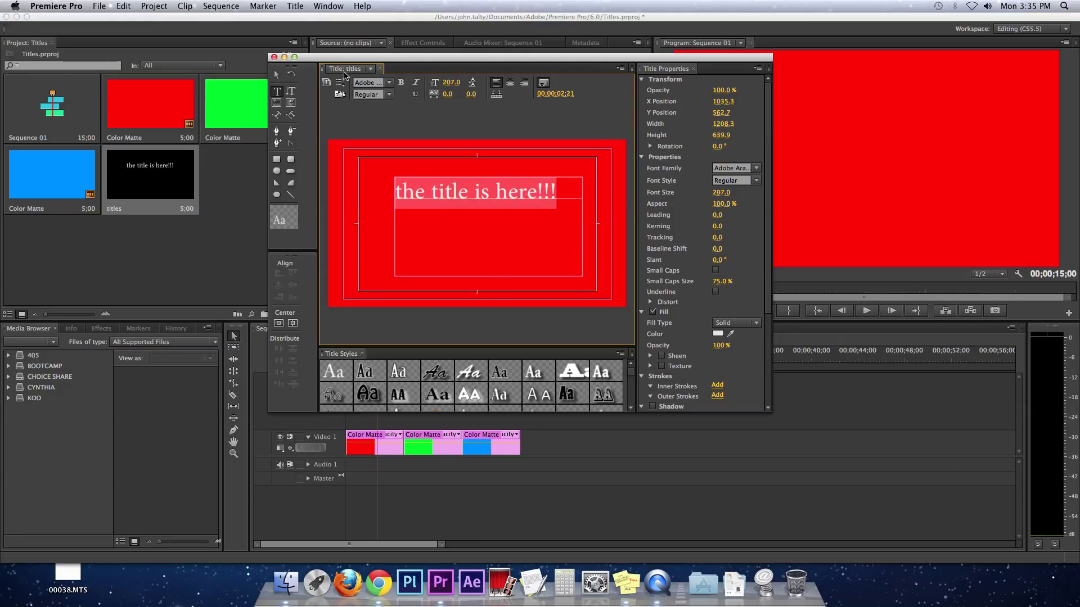
Set the text to Myriad, center-aligned, and center it horizontally and vertically in the frame
{"action": "left_click", "coordinate": [387, 84]}
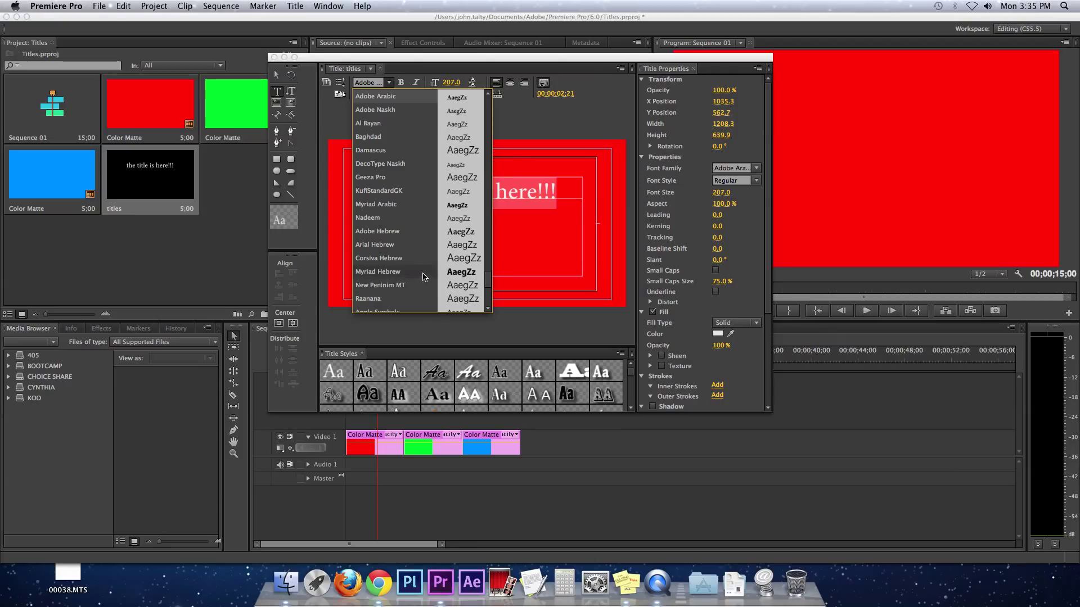
{"action": "left_click", "coordinate": [378, 271]}
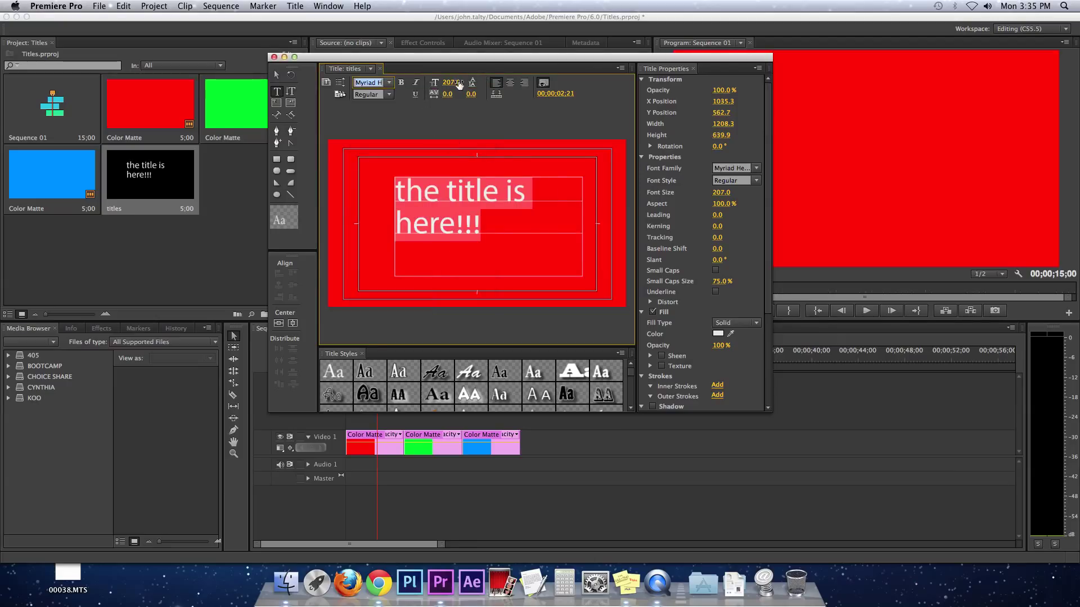
{"action": "left_click", "coordinate": [511, 83]}
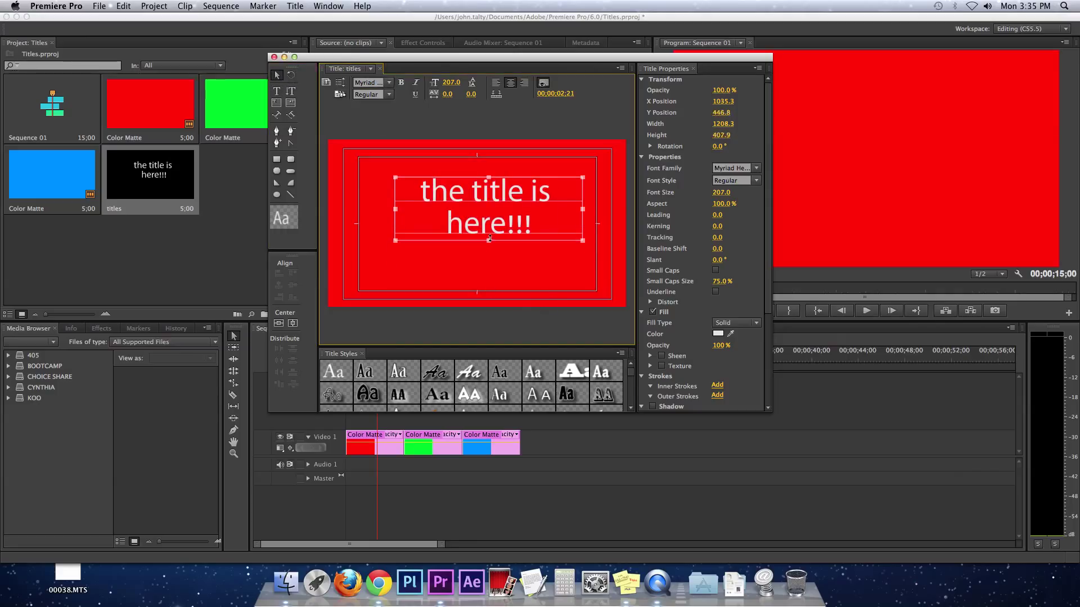
{"action": "left_click", "coordinate": [278, 323]}
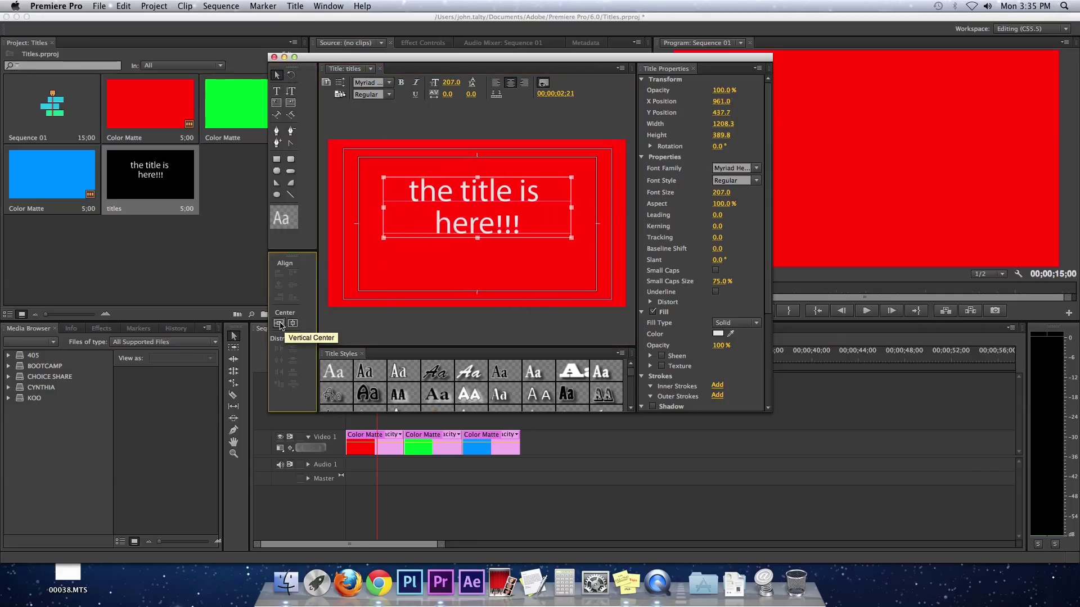
{"action": "left_click", "coordinate": [279, 324]}
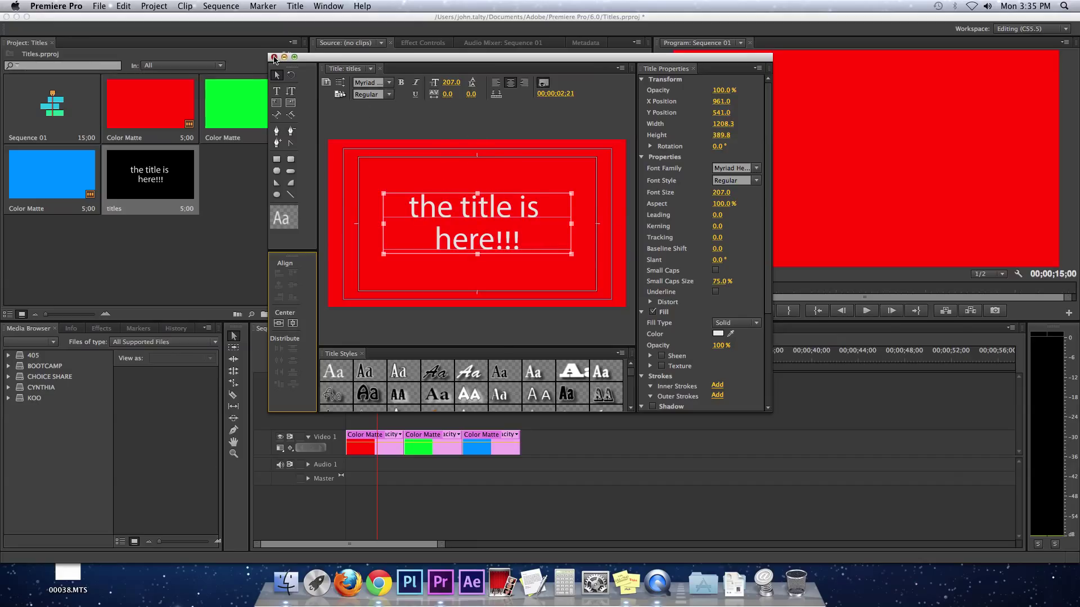
Place the titles clip on Video 2 above the red matte and preview it with the playhead
{"action": "left_click", "coordinate": [273, 57]}
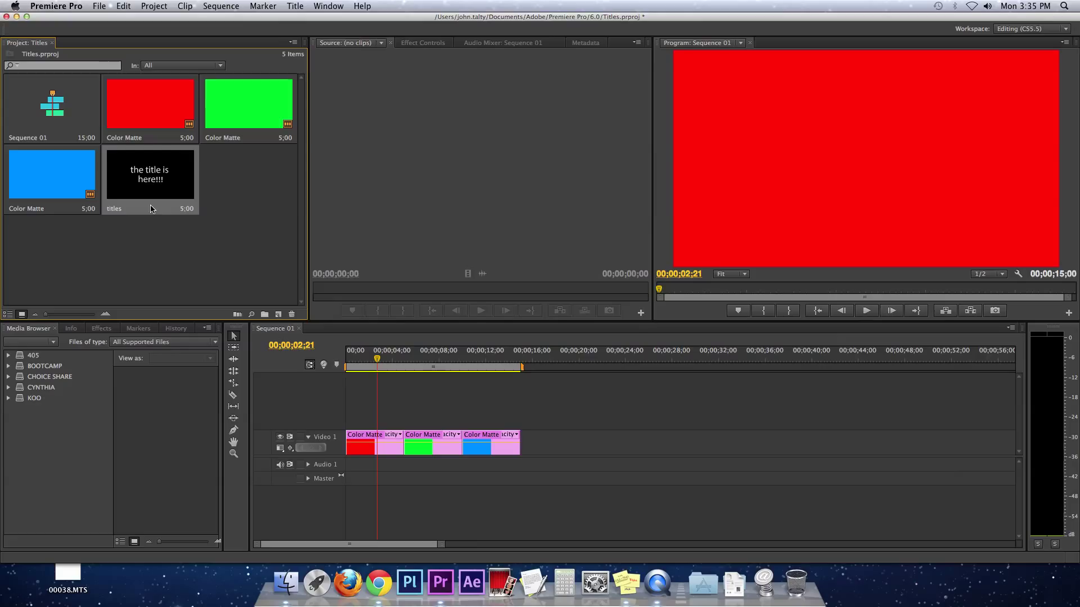
{"action": "mouse_move", "coordinate": [183, 184]}
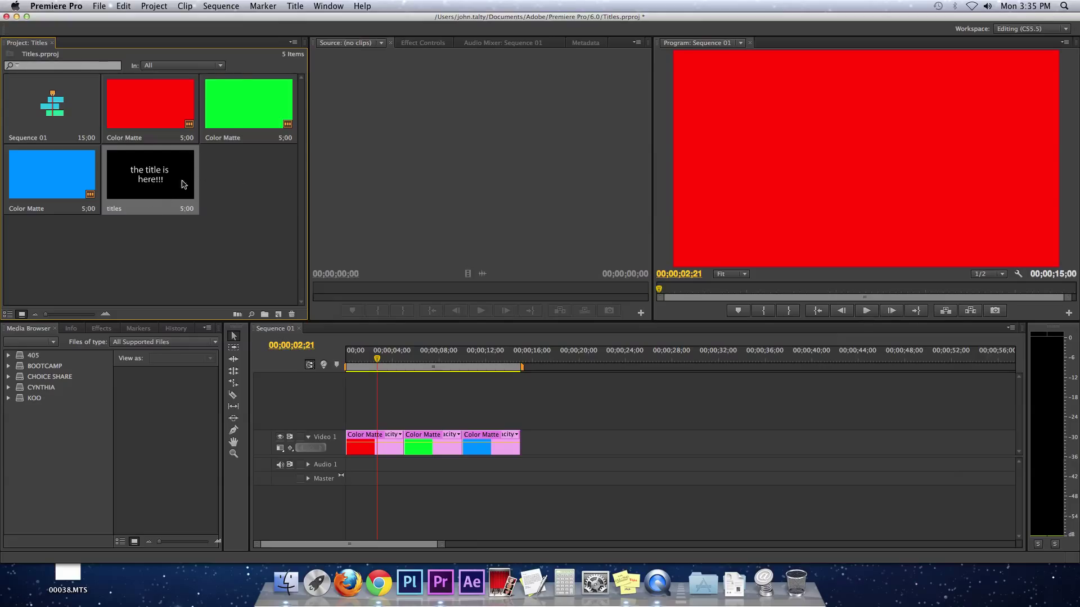
{"action": "left_click_drag", "start_coordinate": [149, 173], "coordinate": [377, 422]}
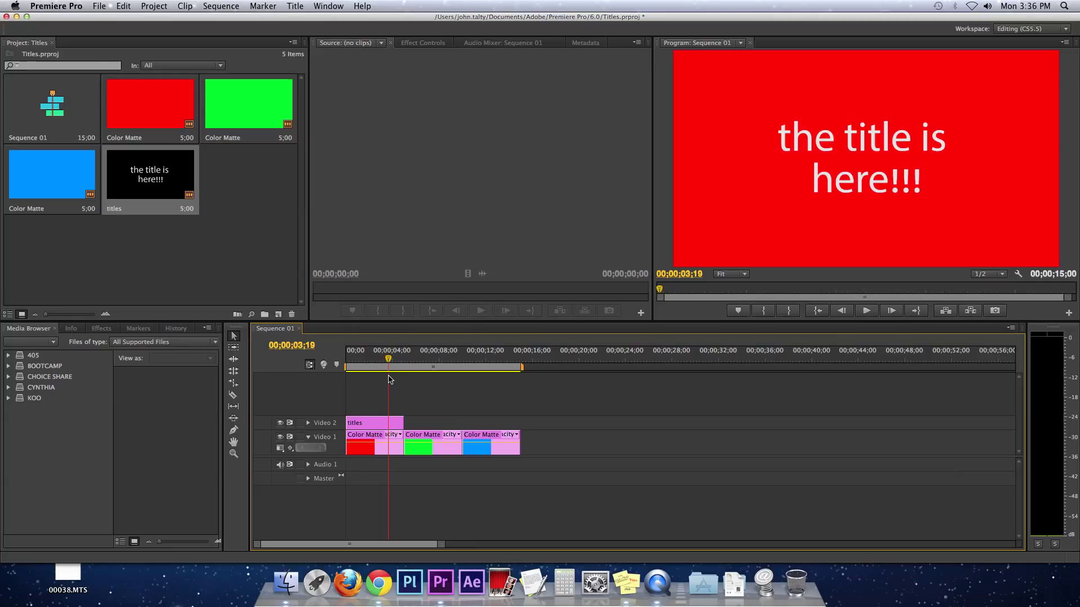
{"action": "left_click", "coordinate": [357, 361]}
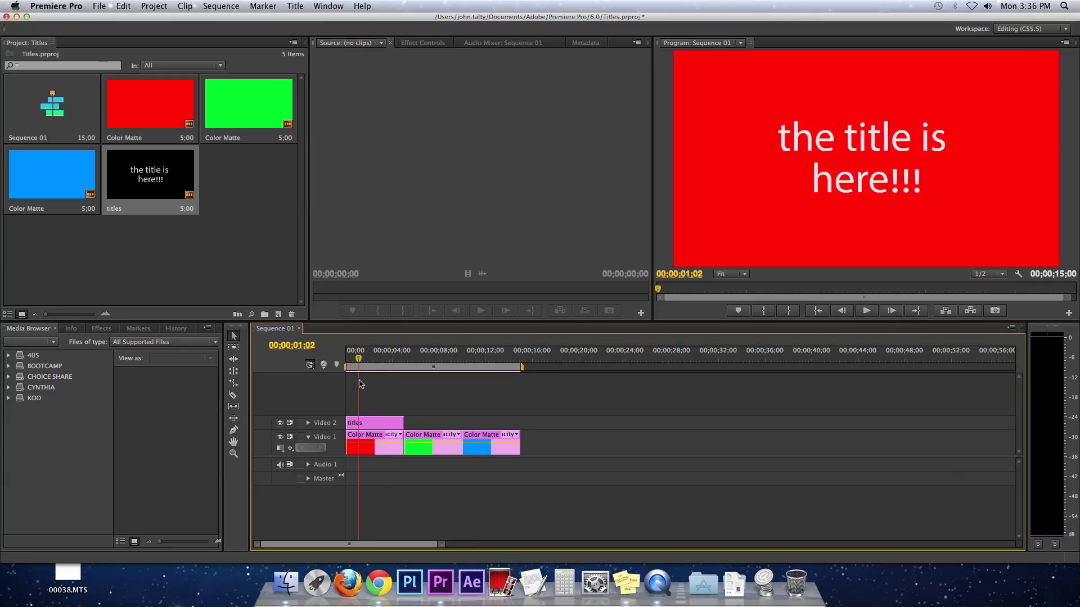
{"action": "left_click", "coordinate": [394, 351]}
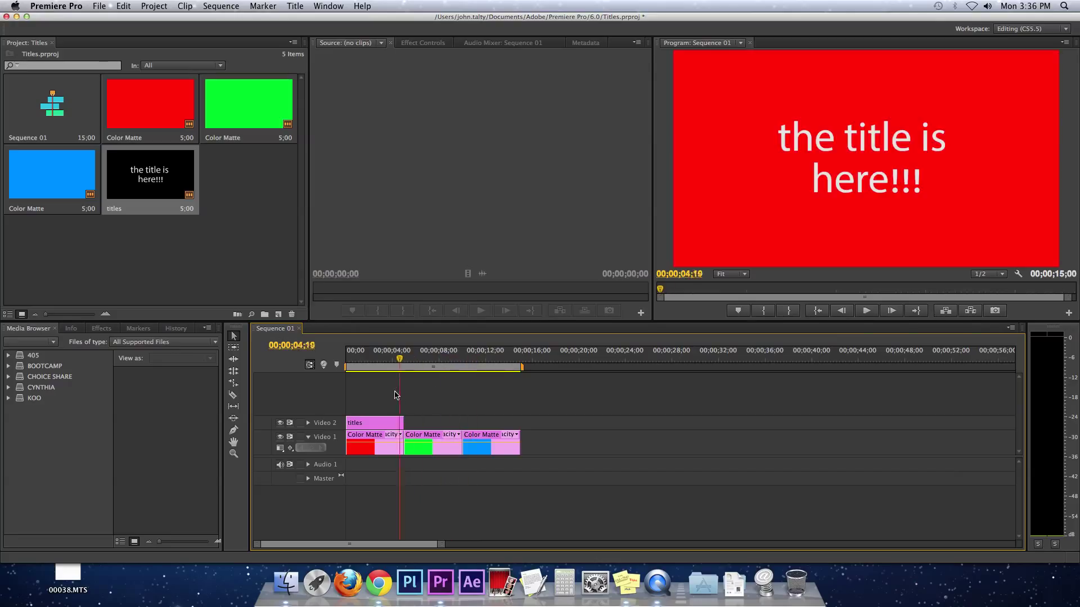
{"action": "left_click", "coordinate": [390, 359]}
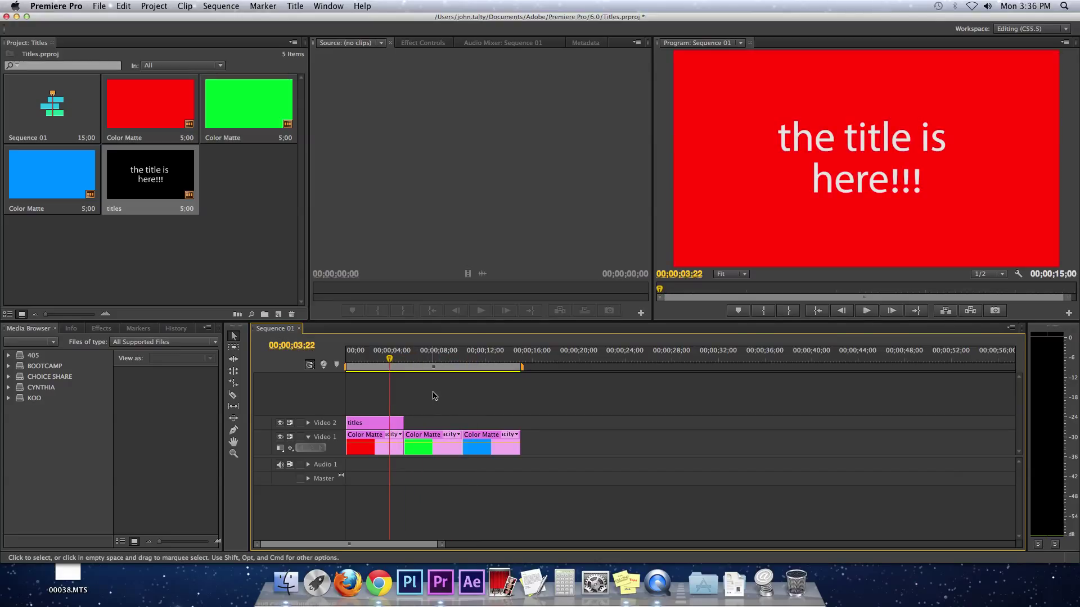
{"action": "mouse_move", "coordinate": [439, 398]}
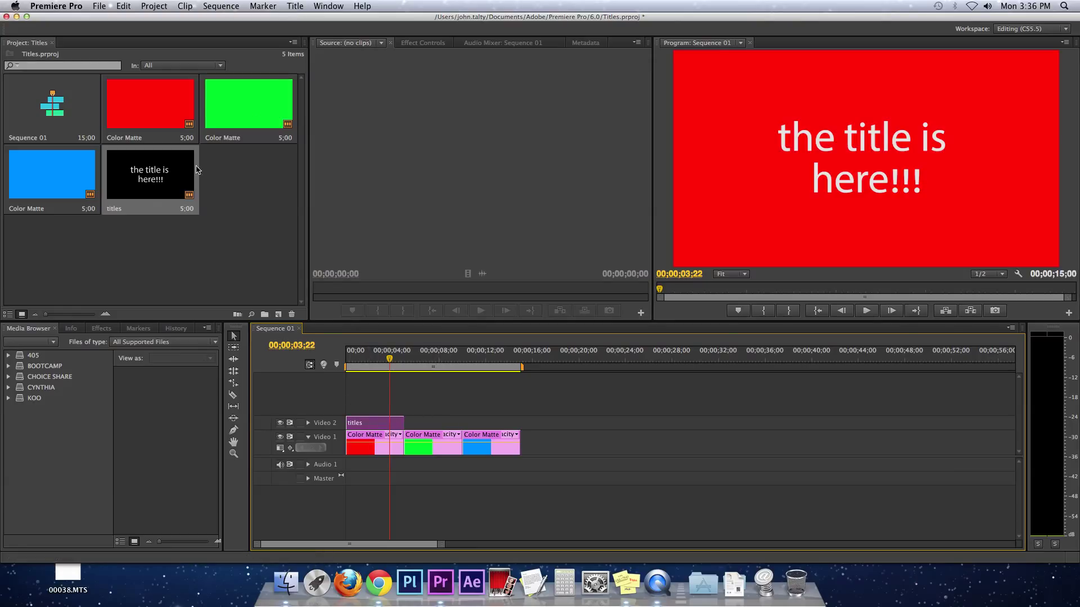
{"action": "mouse_move", "coordinate": [157, 186]}
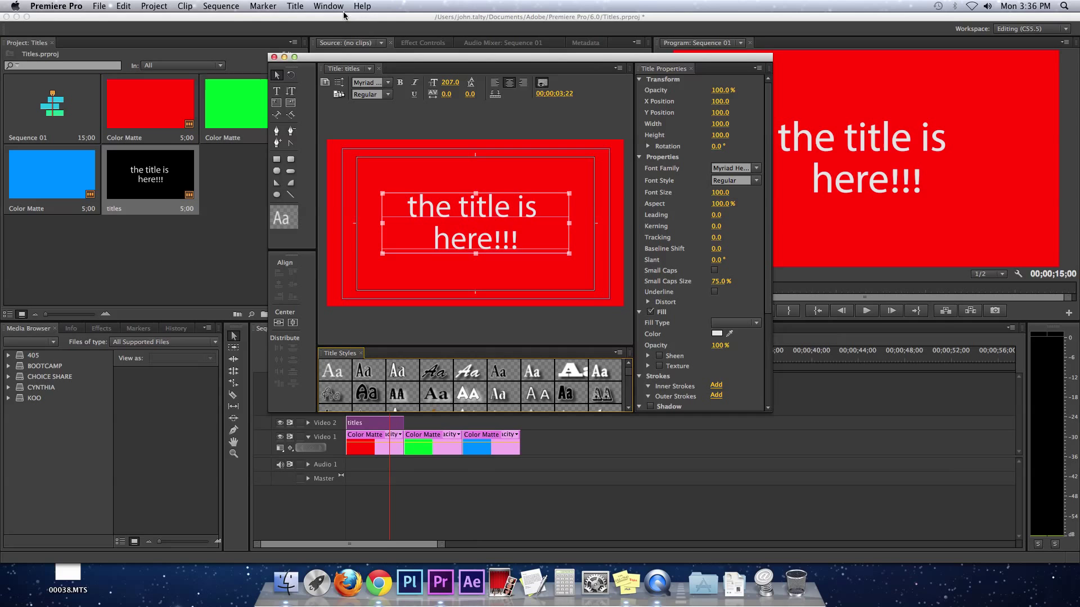
Create 'title 2' based on the current title for the green matte
{"action": "left_click", "coordinate": [294, 6]}
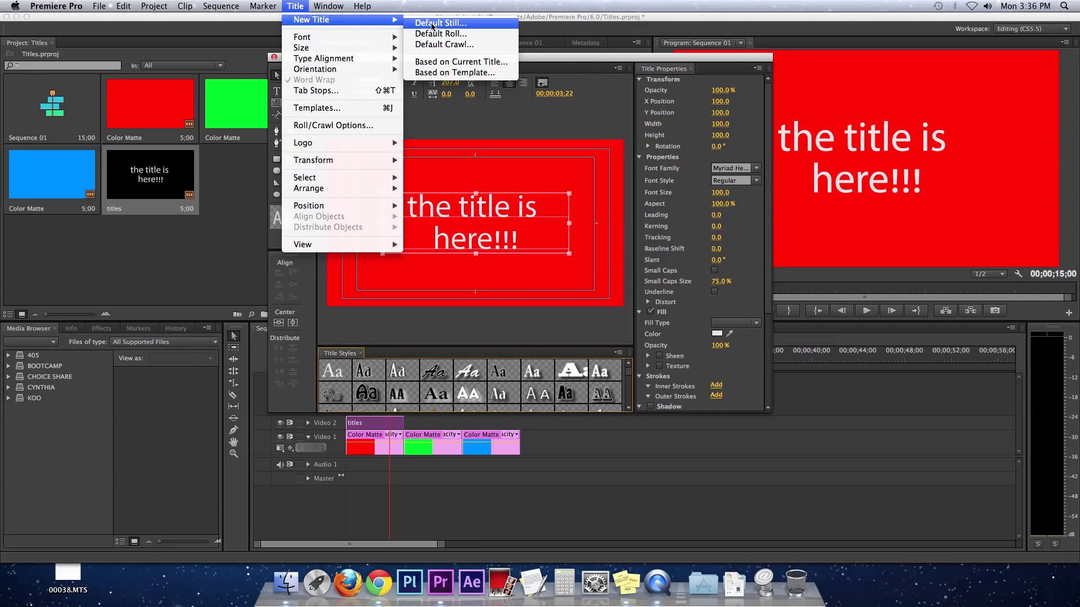
{"action": "mouse_move", "coordinate": [461, 60]}
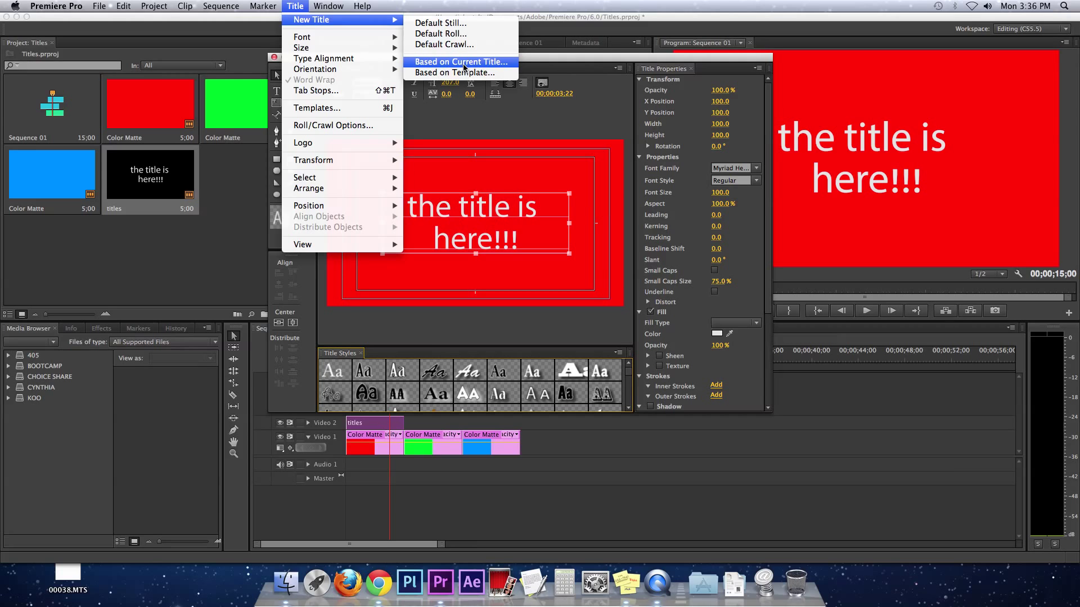
{"action": "left_click", "coordinate": [463, 60]}
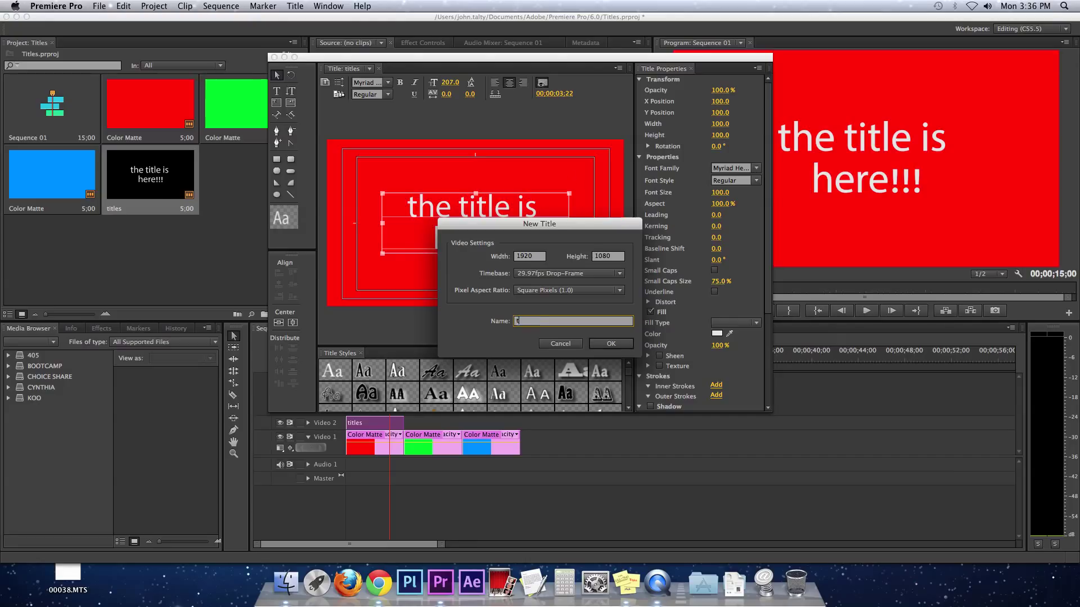
{"action": "type", "text": "title"}
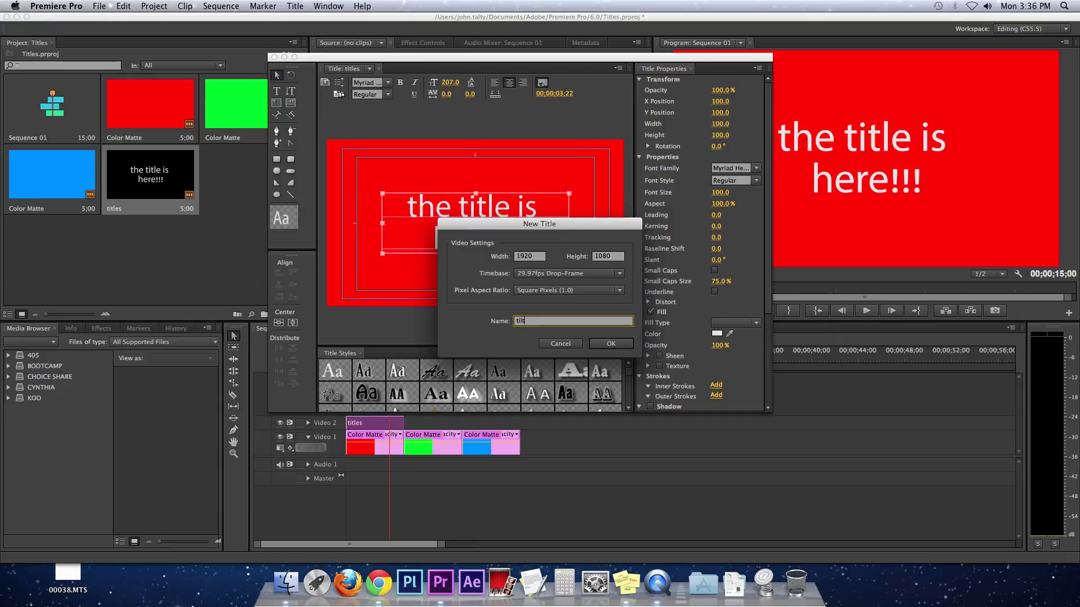
{"action": "type", "text": "title 2"}
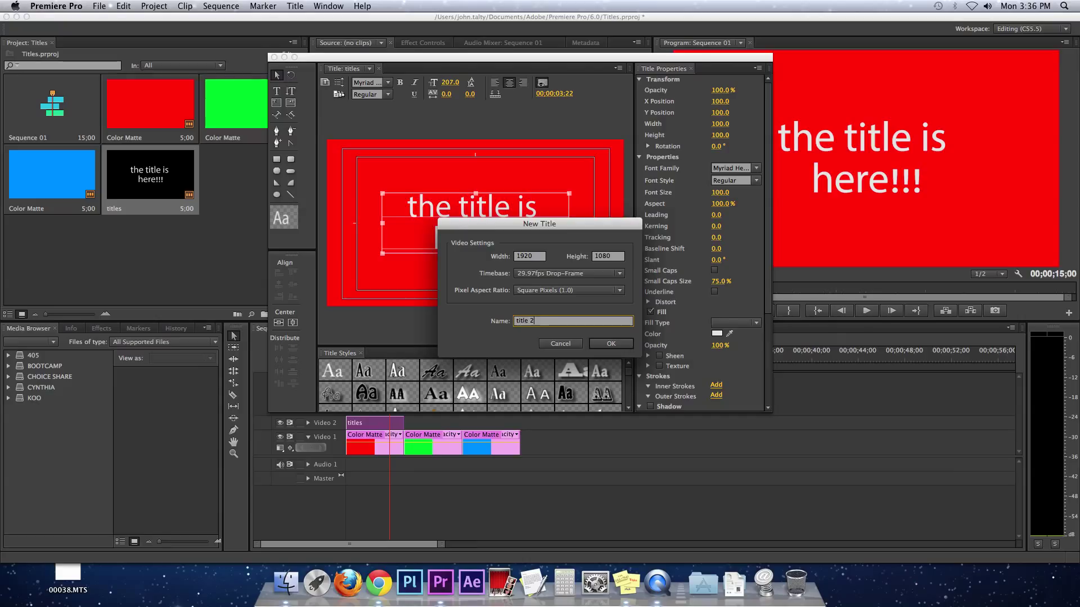
{"action": "left_click", "coordinate": [610, 344]}
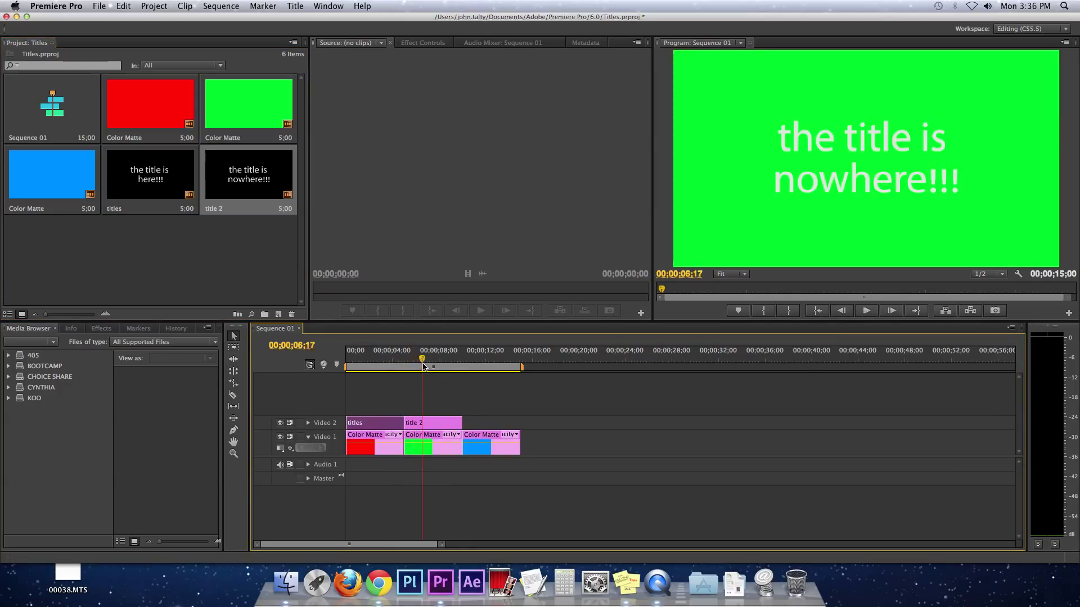
Move the playhead over the blue matte and reopen title 2 in the title editor
{"action": "left_click", "coordinate": [459, 368]}
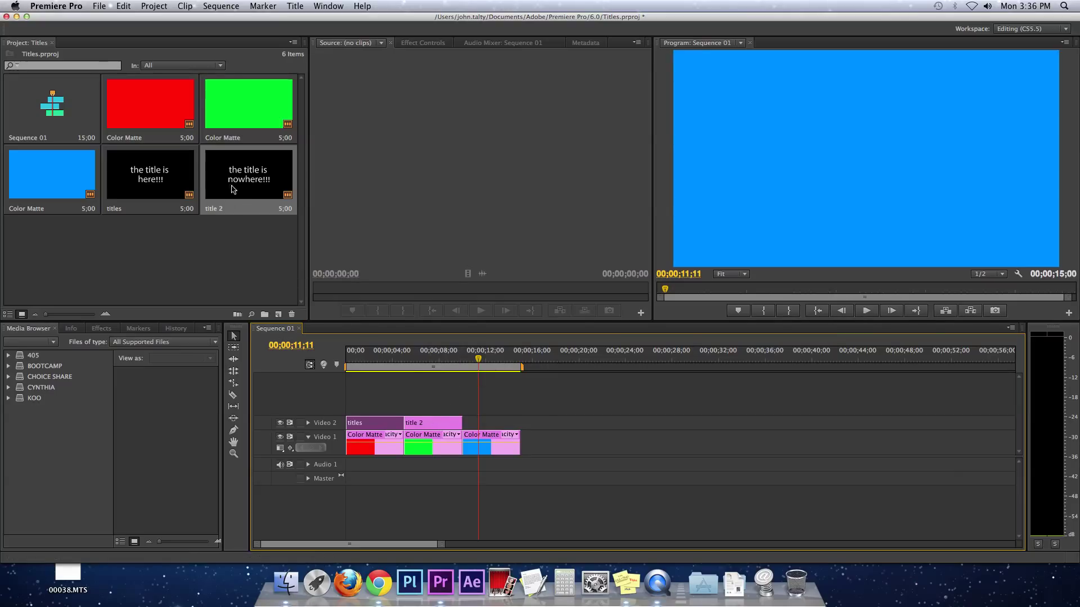
{"action": "double_click", "coordinate": [248, 174]}
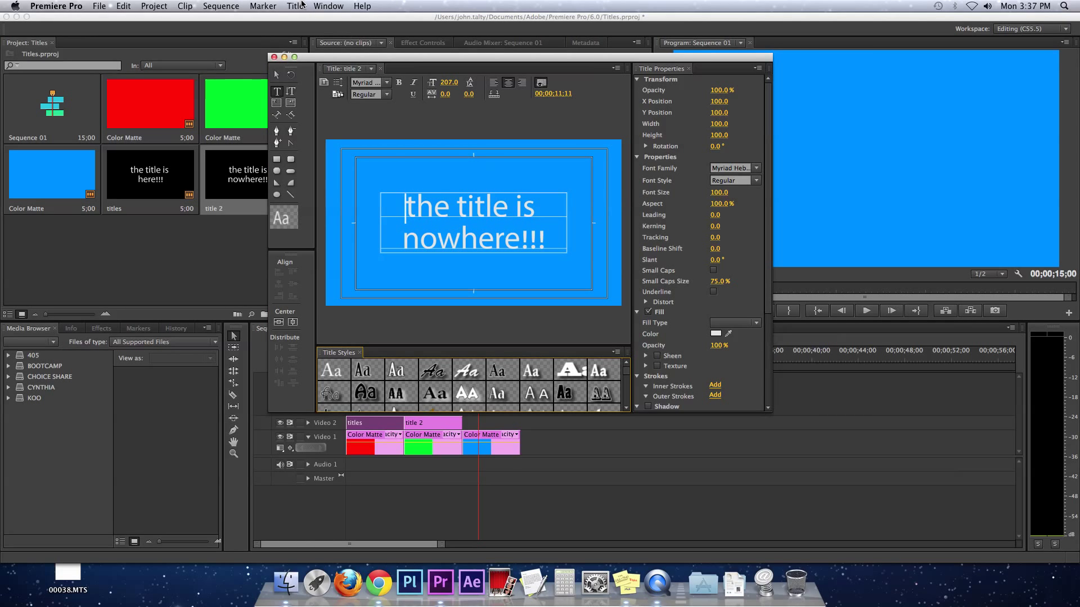
Create 'new title 3' based on title 2
{"action": "left_click", "coordinate": [295, 6]}
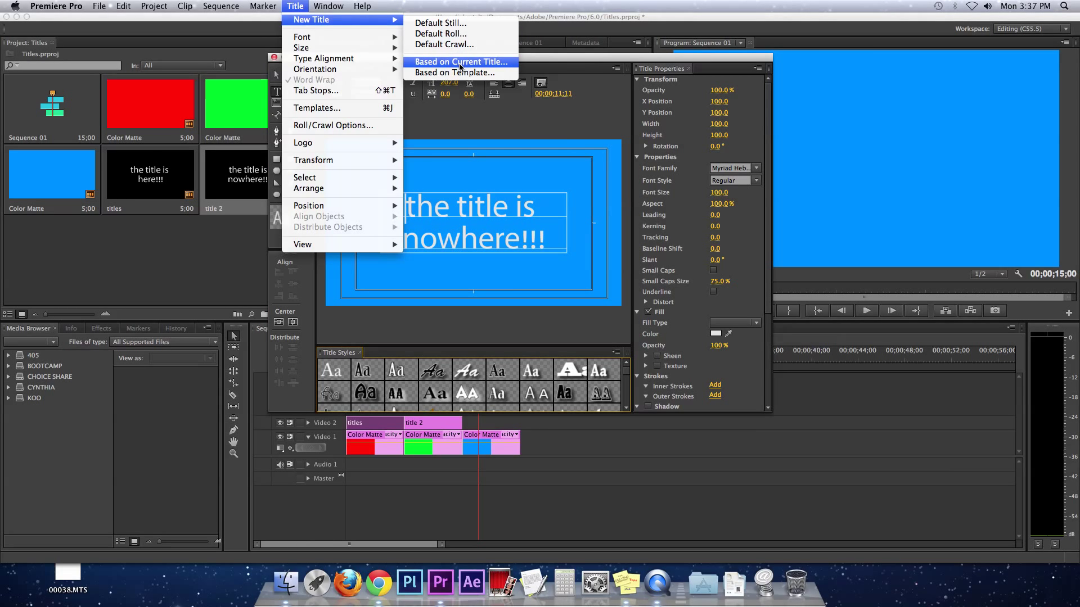
{"action": "left_click", "coordinate": [459, 62]}
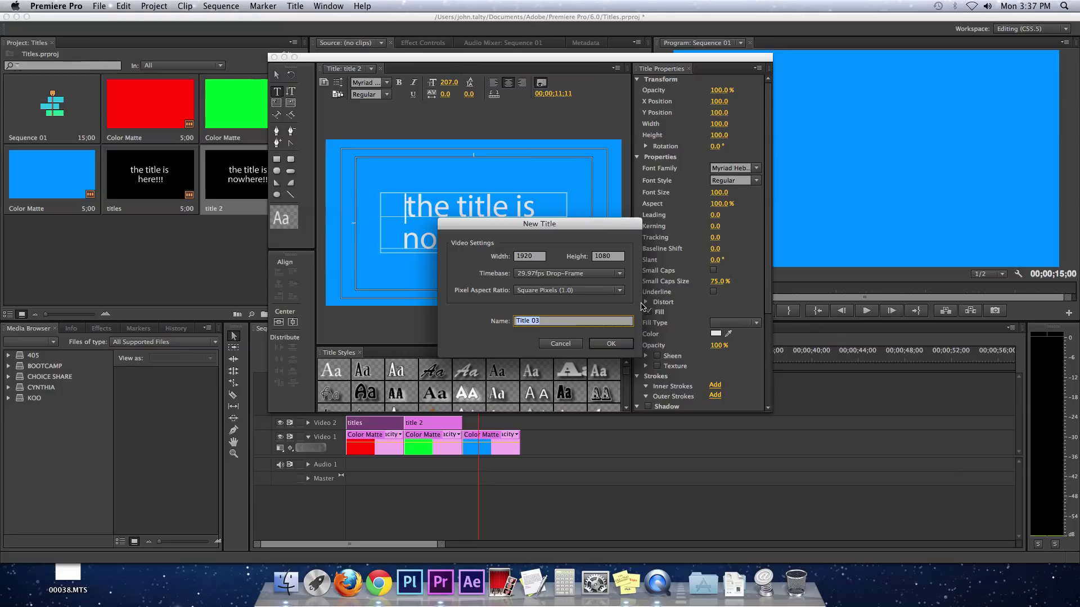
{"action": "type", "text": "new tit"}
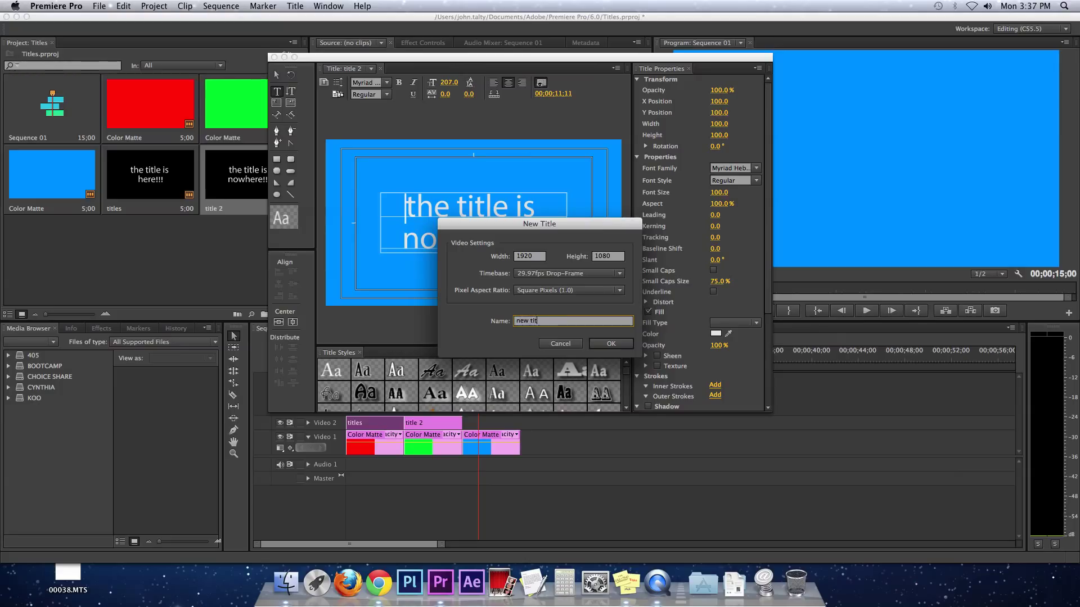
{"action": "left_click", "coordinate": [610, 344]}
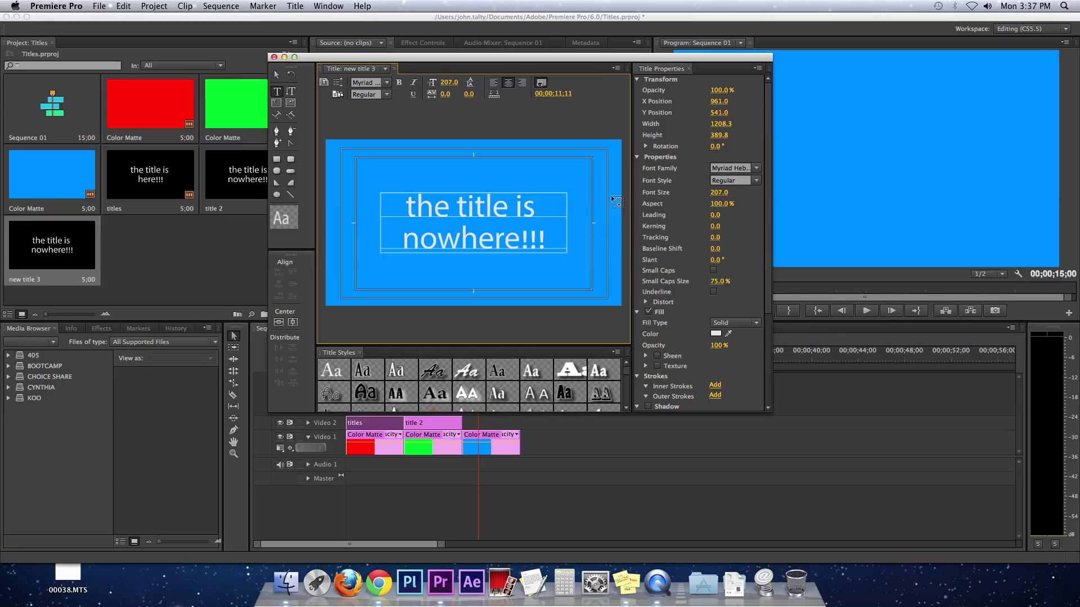
Replace its text with 'a little bit' and close the title editor
{"action": "double_click", "coordinate": [472, 238]}
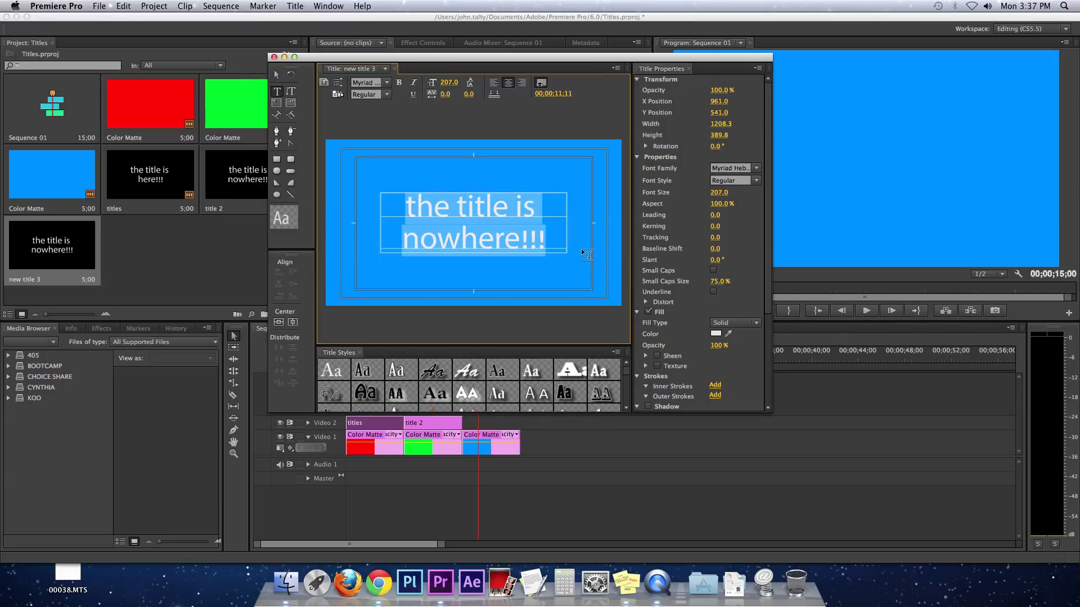
{"action": "type", "text": "a littl"}
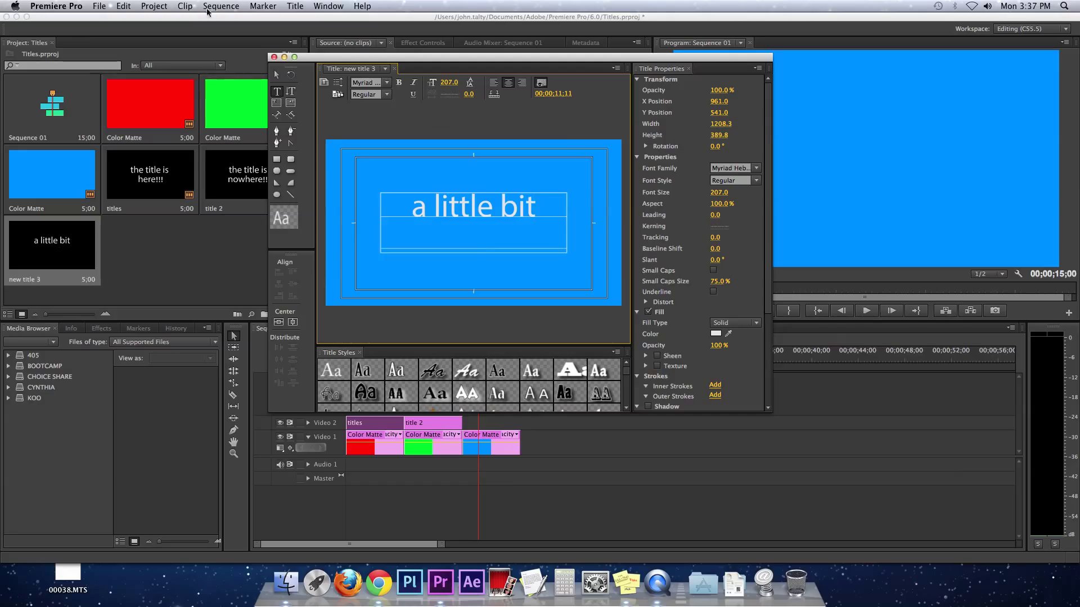
{"action": "left_click", "coordinate": [395, 69]}
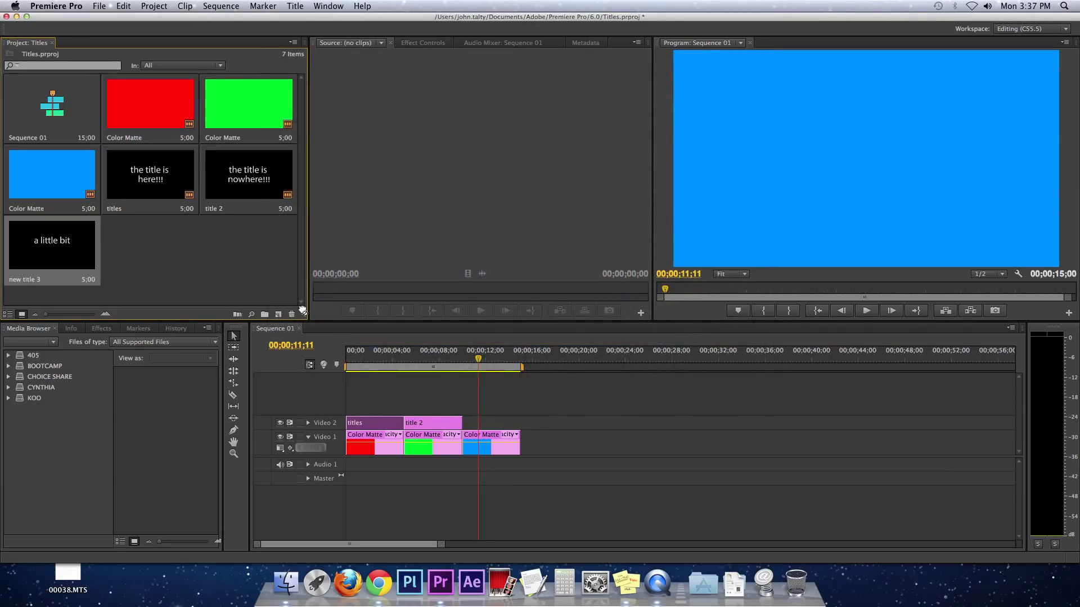
Place new title 3 on Video 2 above the blue matte showing 'a little bit'
{"action": "left_click_drag", "start_coordinate": [52, 241], "coordinate": [489, 422]}
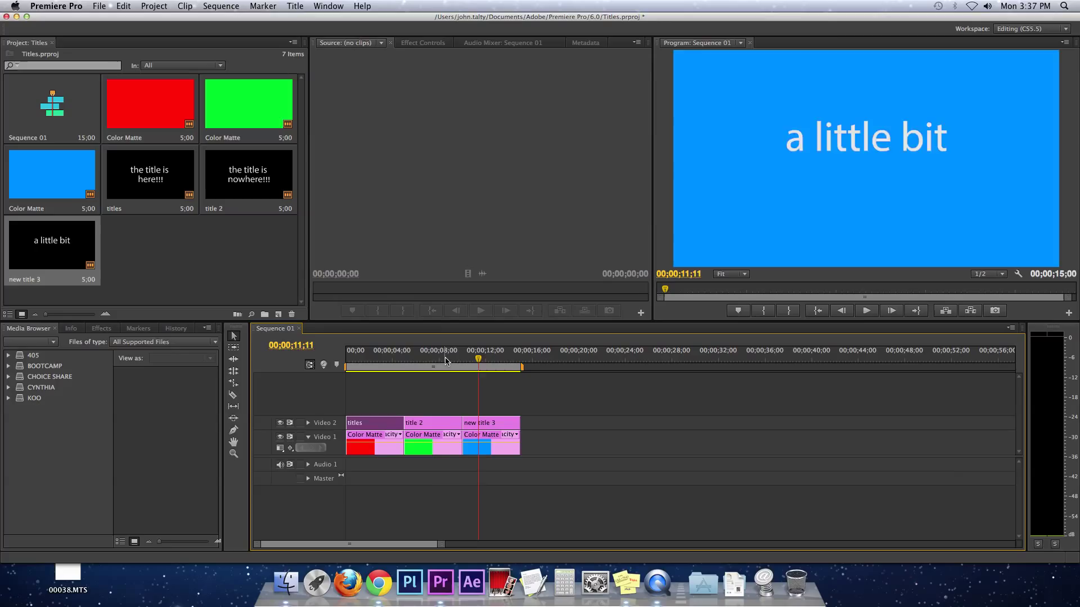
{"action": "left_click", "coordinate": [431, 351]}
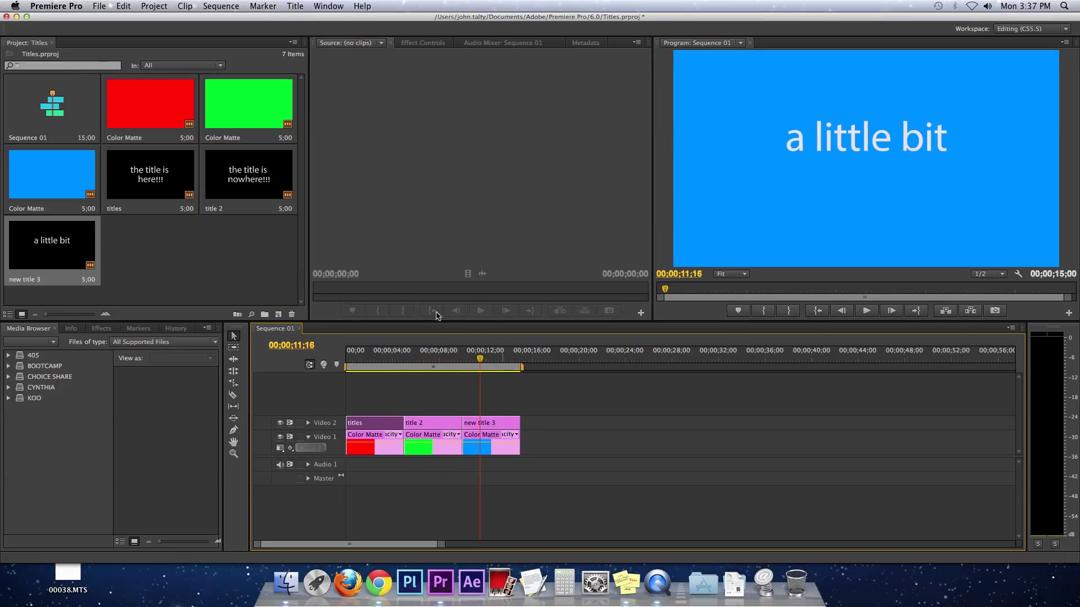
{"action": "mouse_move", "coordinate": [99, 107]}
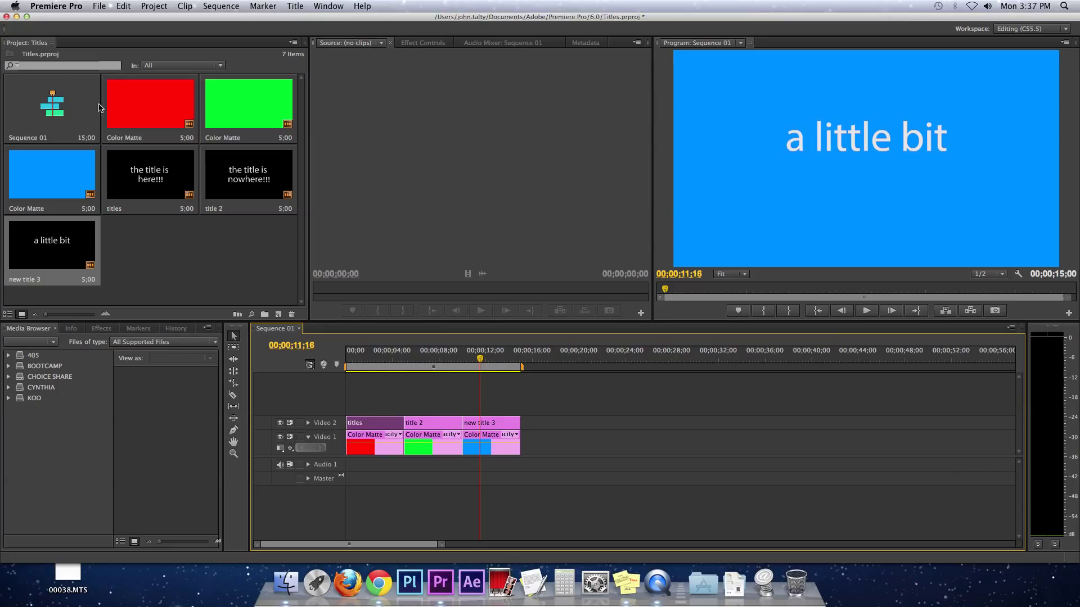